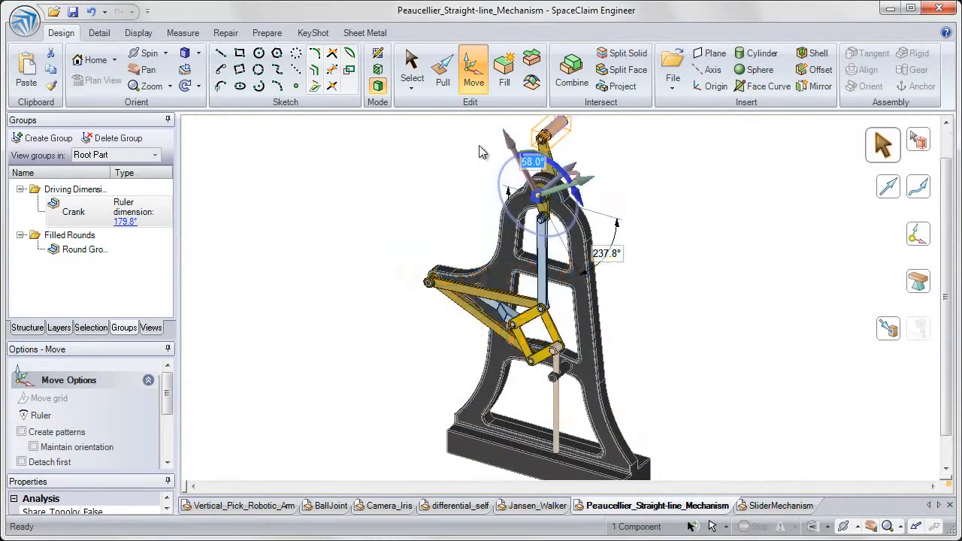
Step: Turn the Peaucellier crank from 58° to about 134° so the linkage swings
left_click_drag(532, 161, 613, 185)
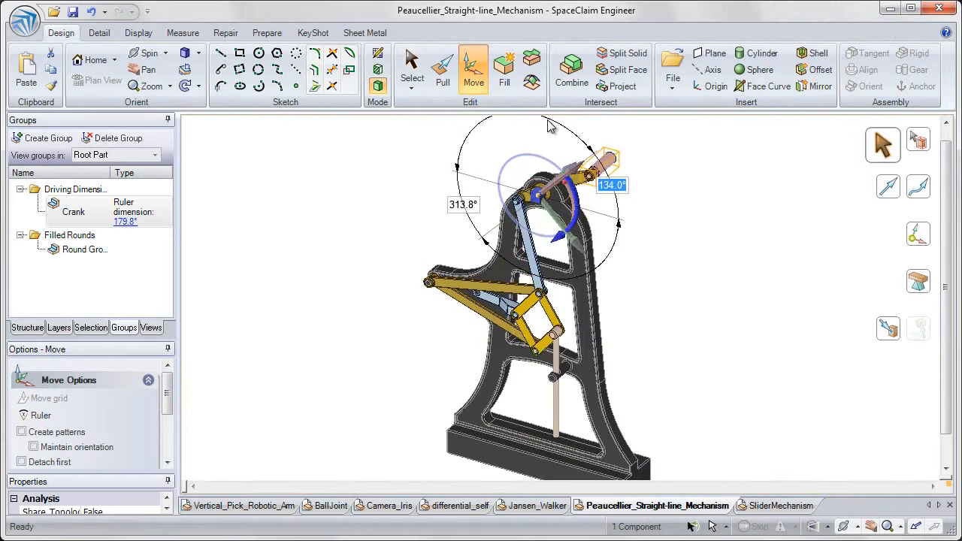
left_click(535, 505)
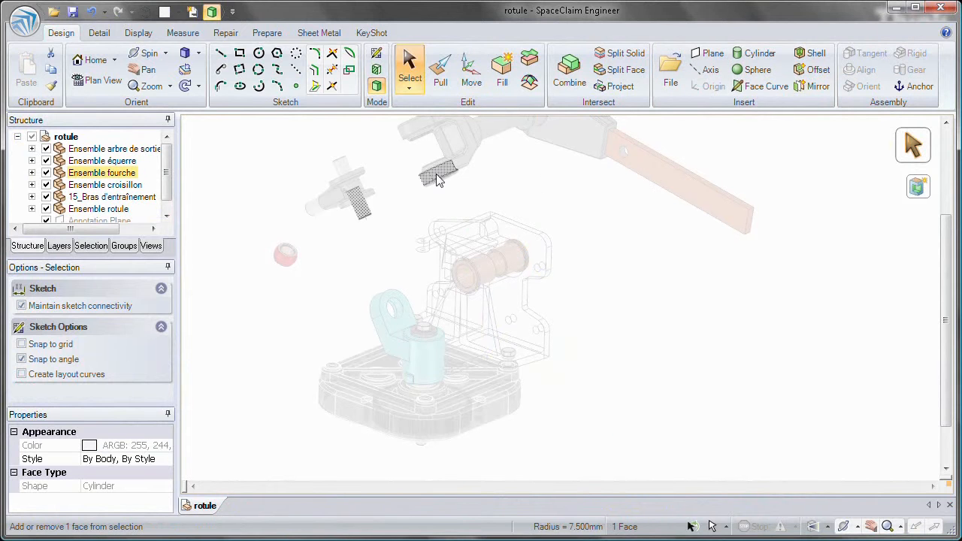
Step: Show the rotule assembly and select one of its cylindrical faces
left_click(285, 254)
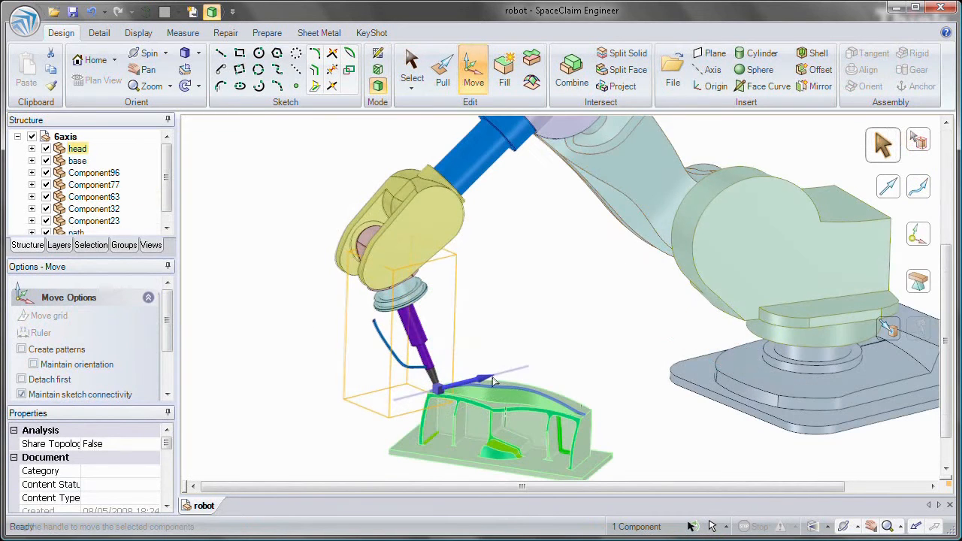
Step: Move the six-axis robot's head so its tool travels along the green part
left_click_drag(489, 379, 553, 397)
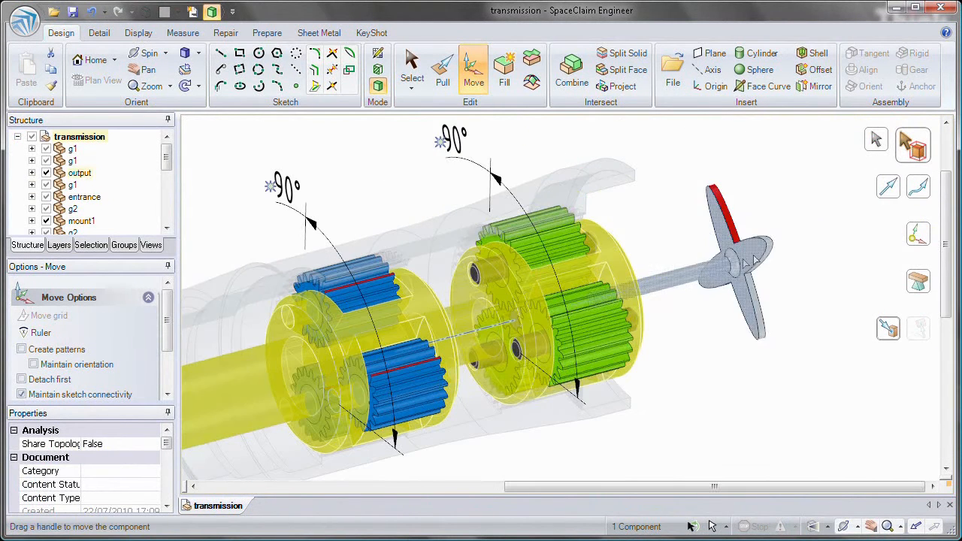
Step: Select a gear in the transmission model to show its 90° rotation handles
left_click(752, 263)
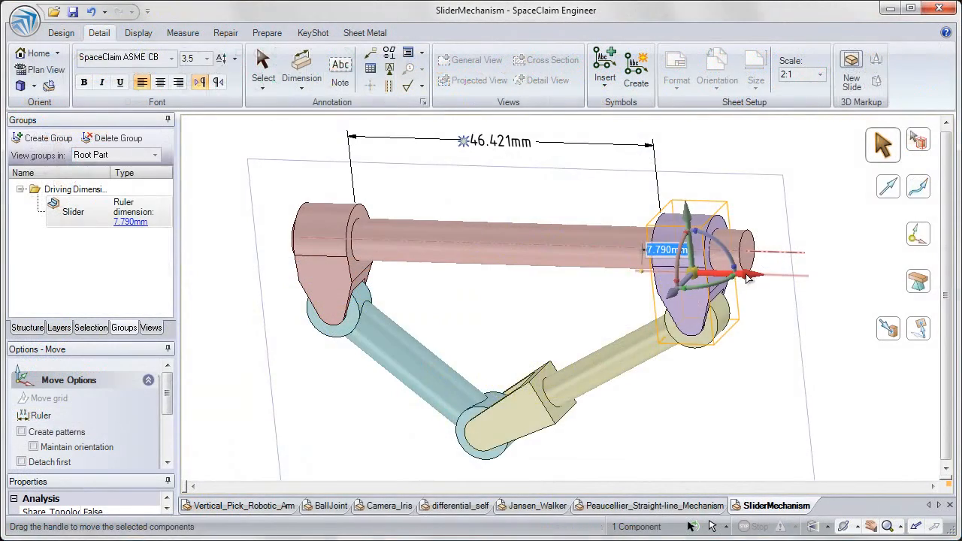
Step: Slide the block along the rod until the span reads 40.121 mm
left_click_drag(744, 274, 714, 274)
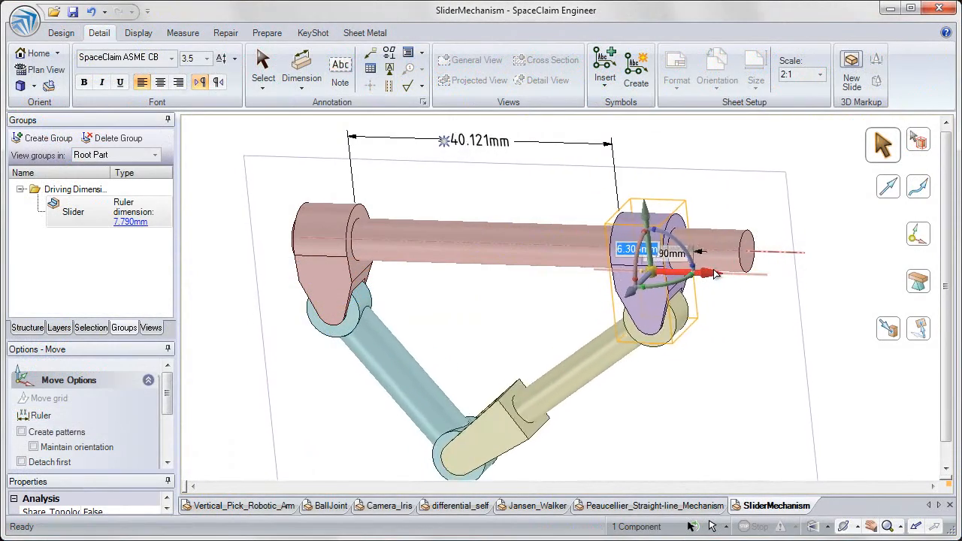